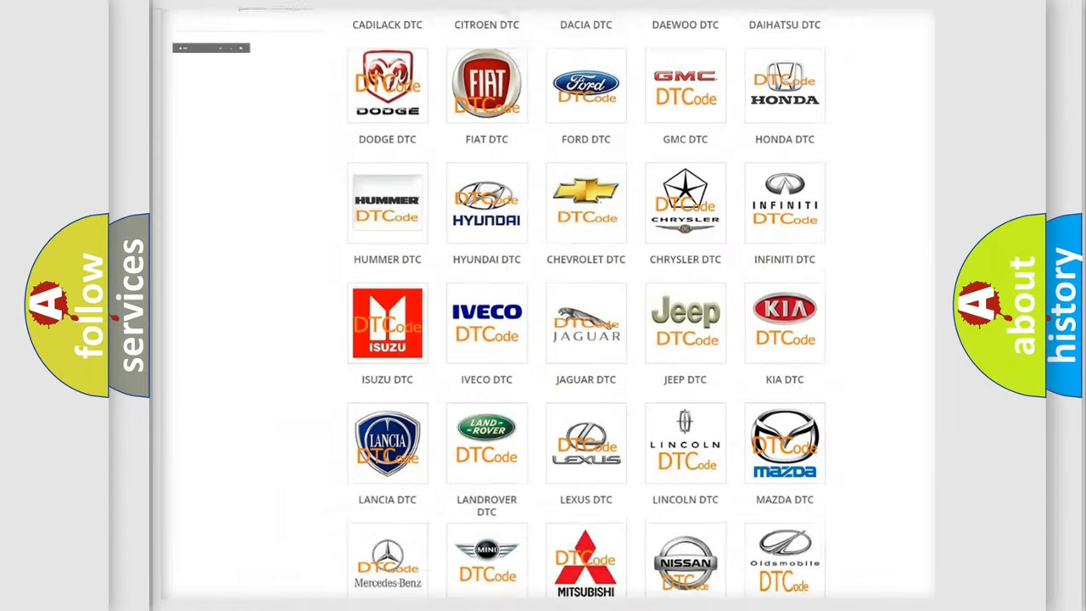
Step: Open the Saturn DTC page and scroll through its fault code list and back up
scroll("up", 3)
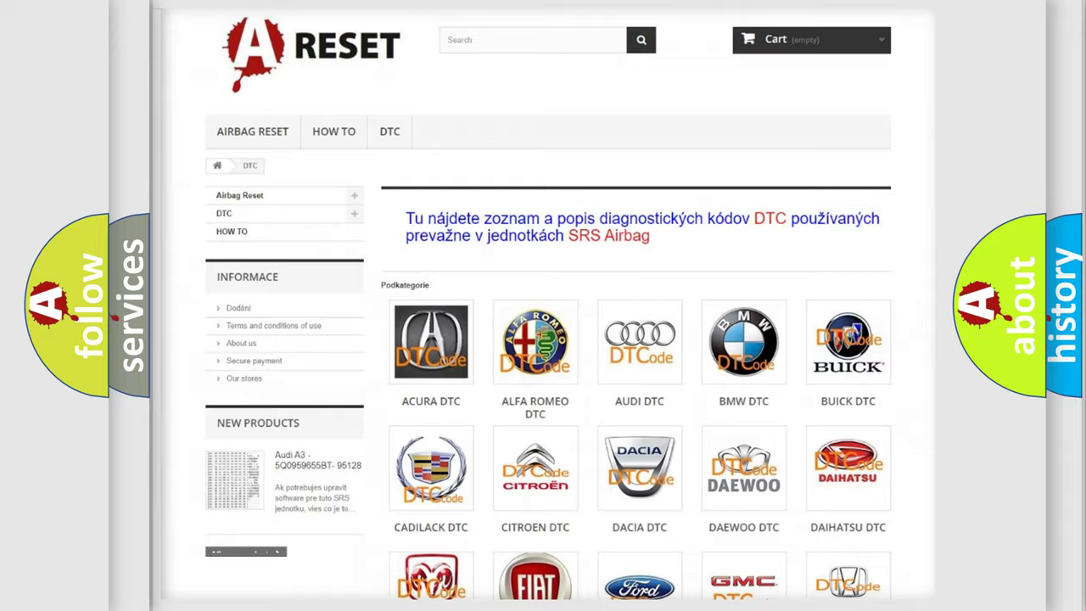
scroll("down", 3)
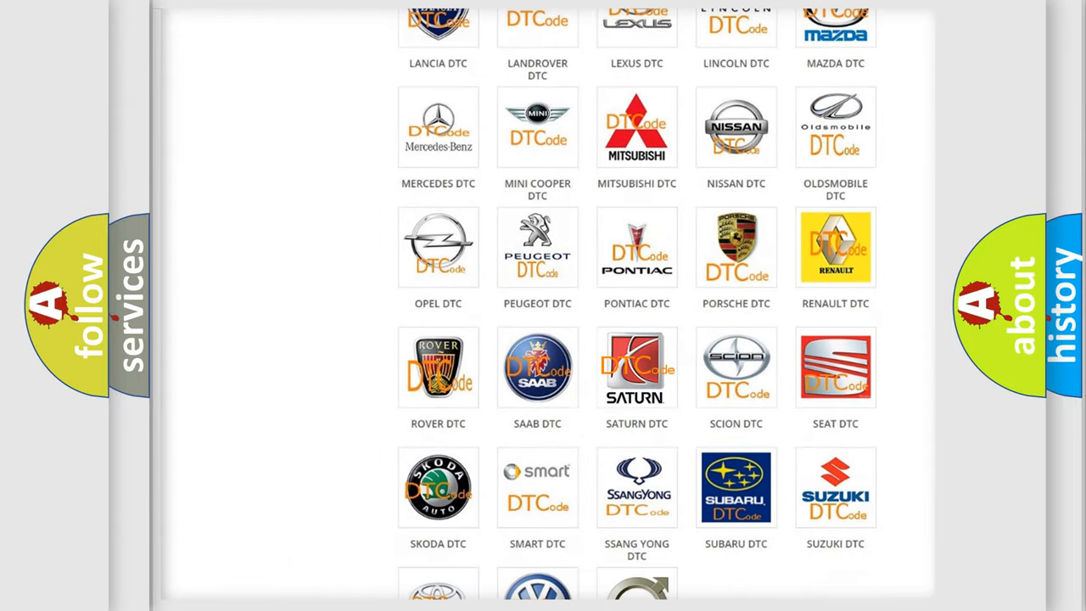
left_click(636, 367)
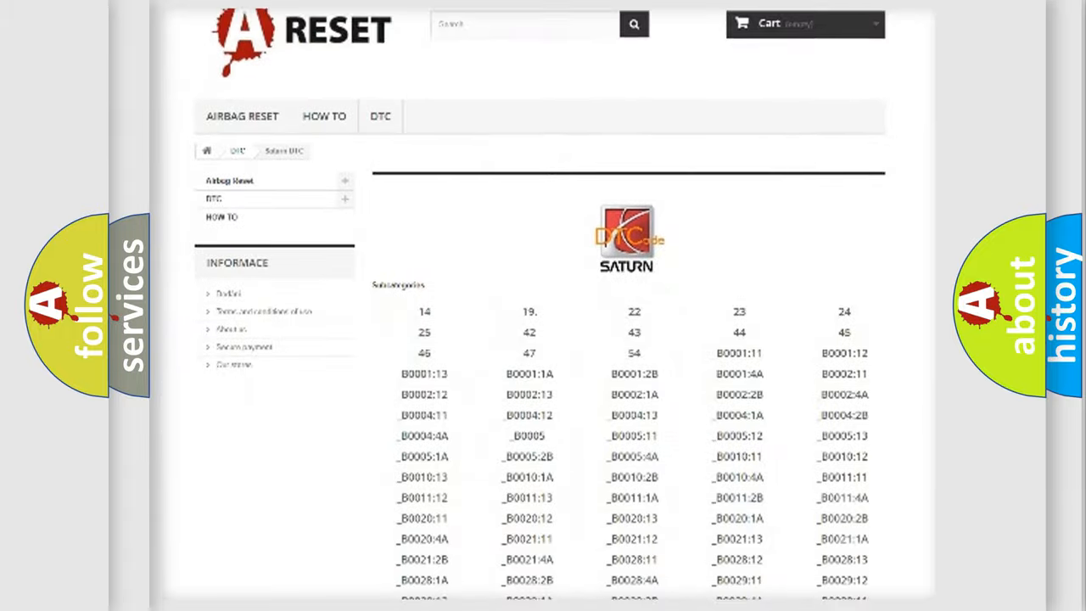
scroll("down", 3)
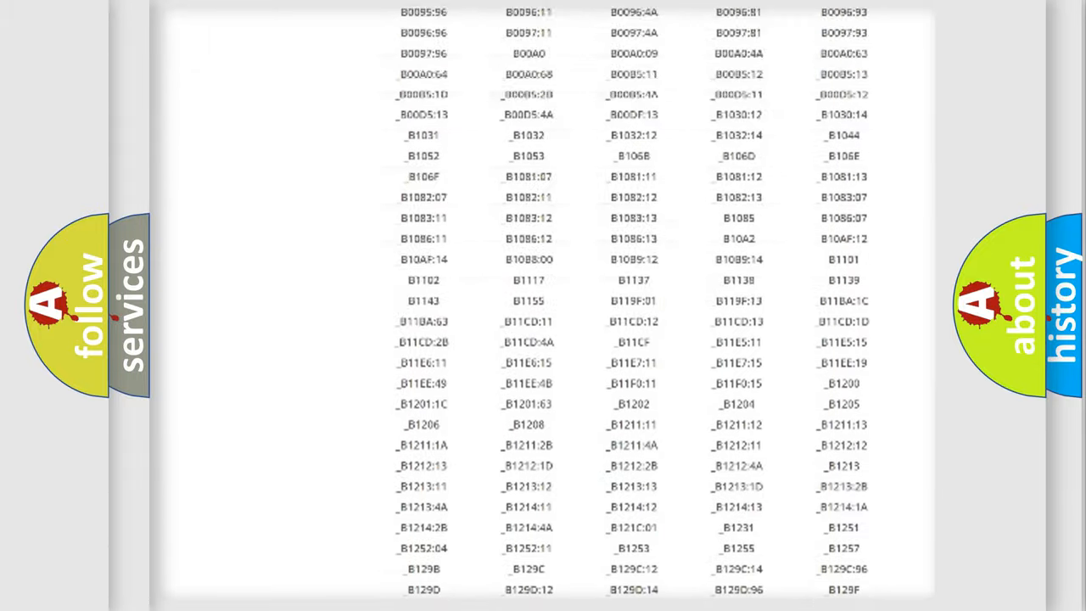
scroll("up", 3)
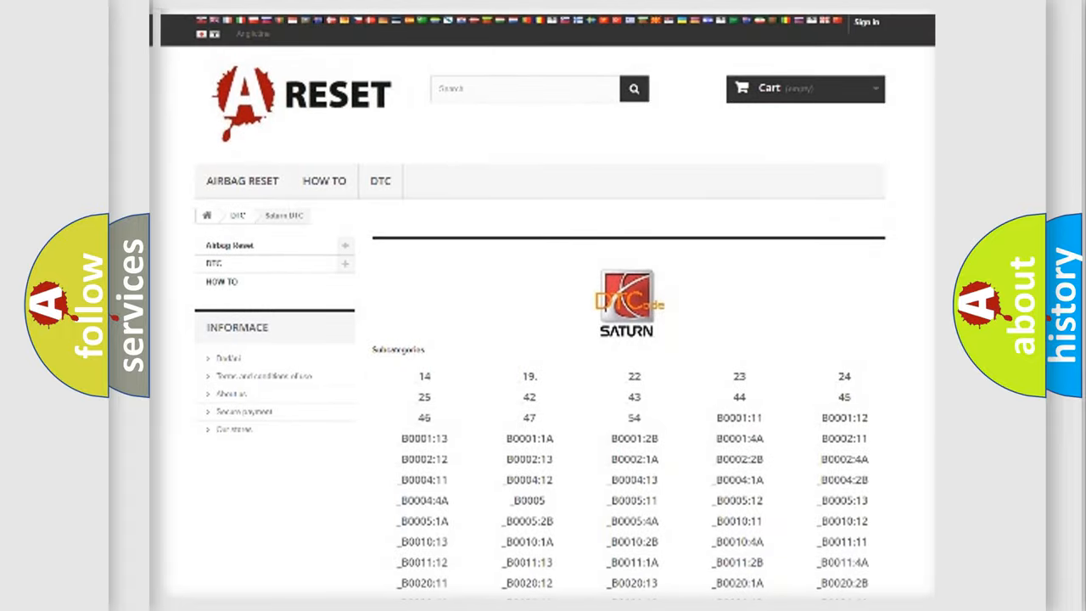